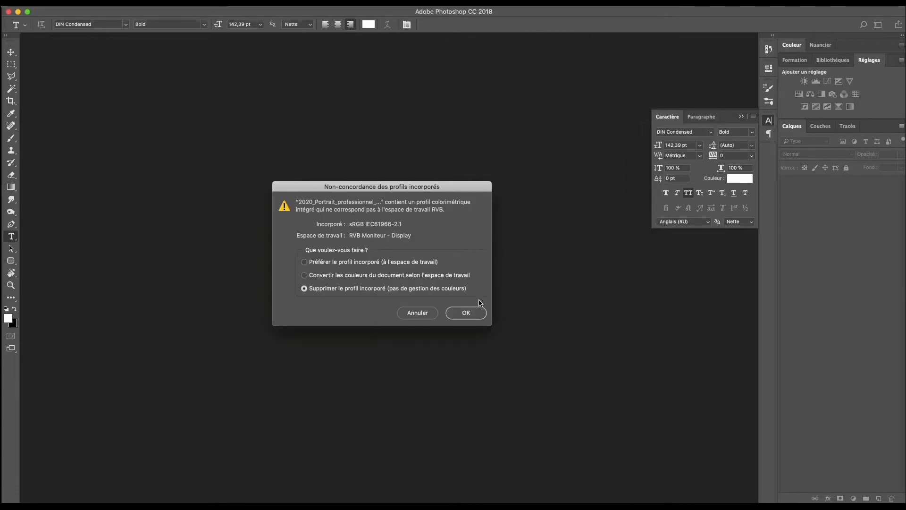
# Step: Discard the embedded colour profile so the portrait photo opens
pyautogui.click(466, 313)
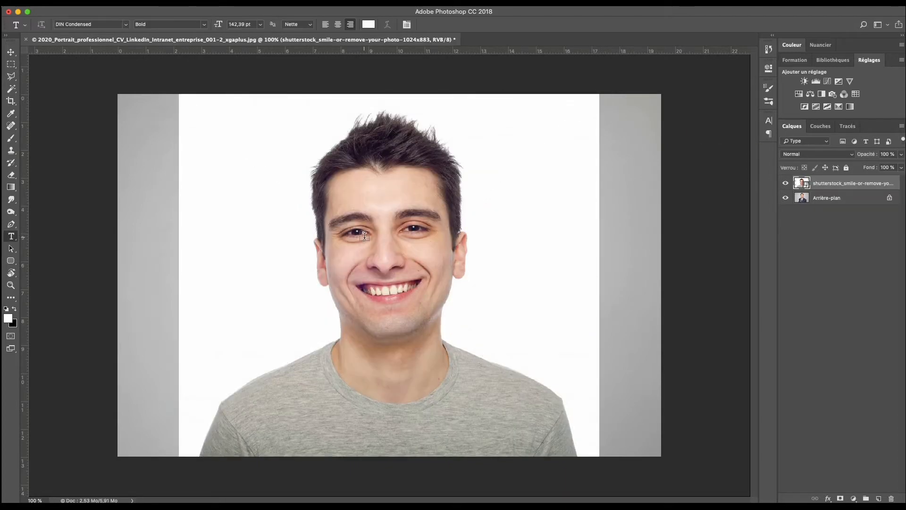
# Step: Select the white backdrop around the young man with the Magic Wand and remove it
pyautogui.rightClick(852, 183)
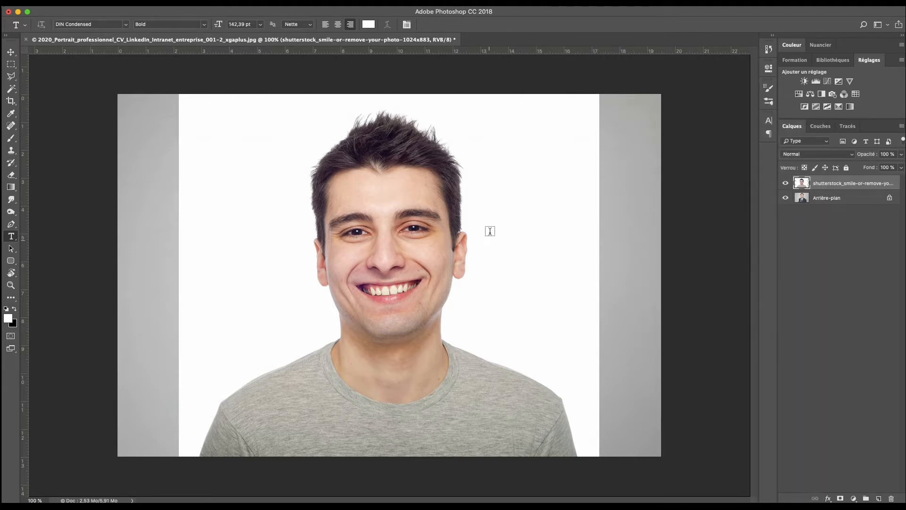
pyautogui.click(11, 35)
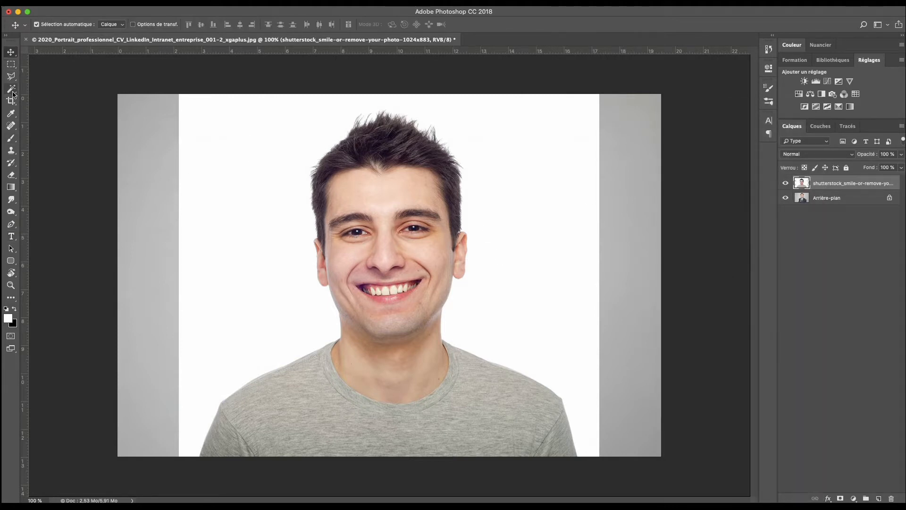
pyautogui.click(12, 88)
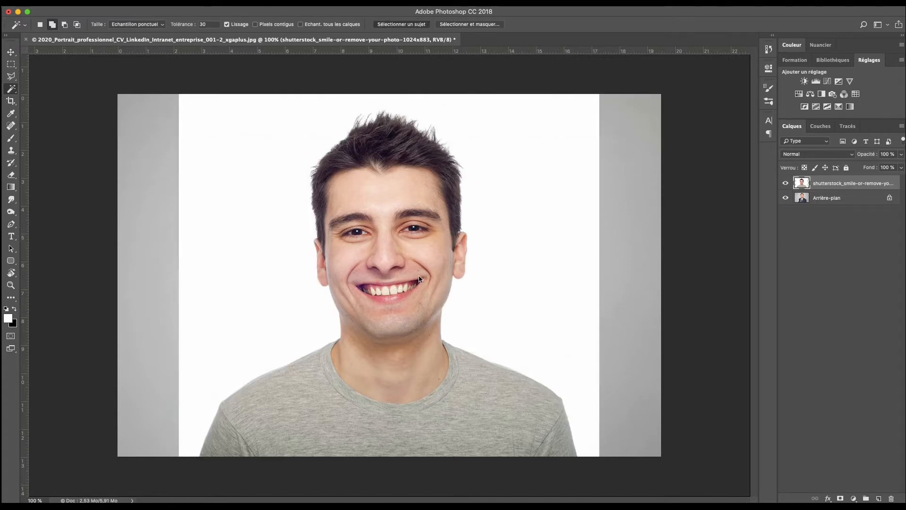
pyautogui.click(401, 24)
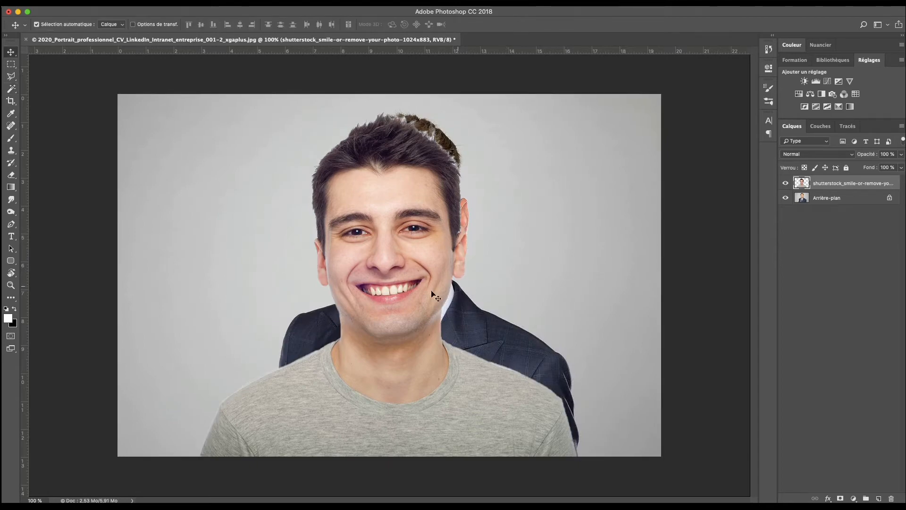
# Step: Trace the neckline with the Polygonal Lasso to separate the head and neck from the T-shirt
pyautogui.click(10, 75)
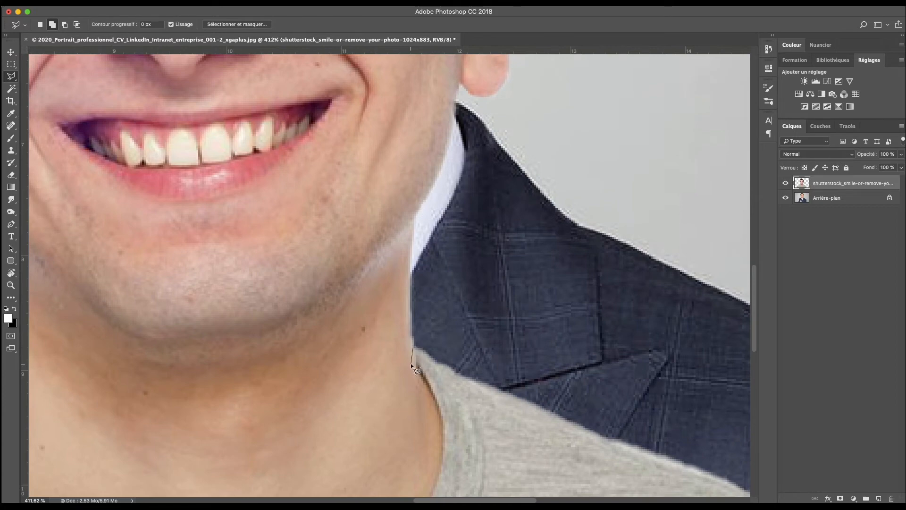
pyautogui.moveTo(422, 378)
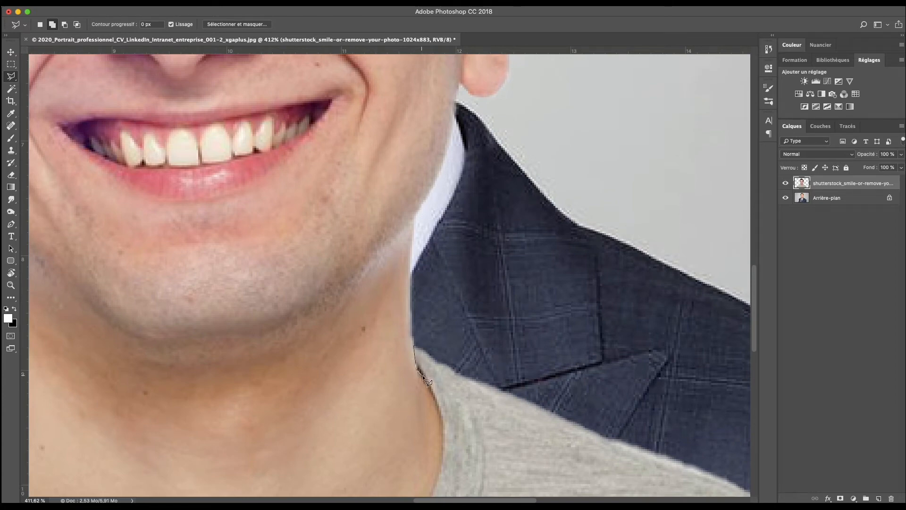
pyautogui.scroll(-3)
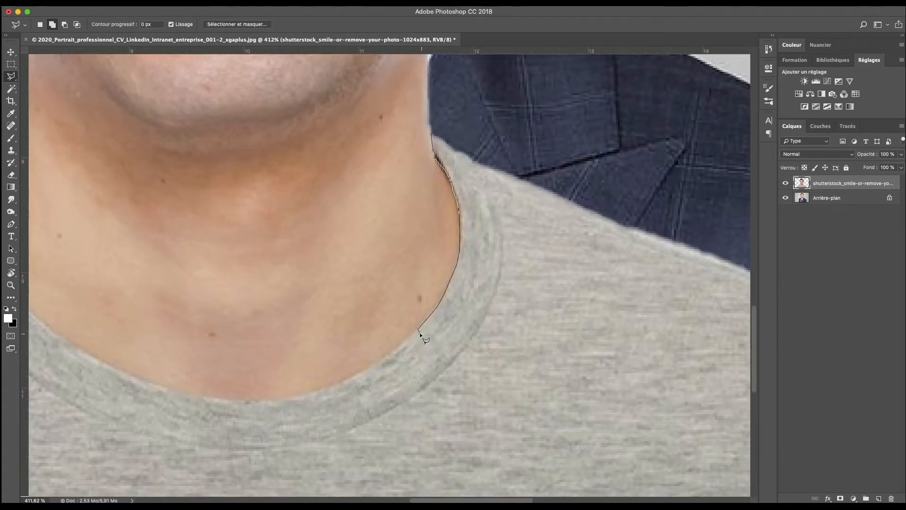
pyautogui.click(338, 387)
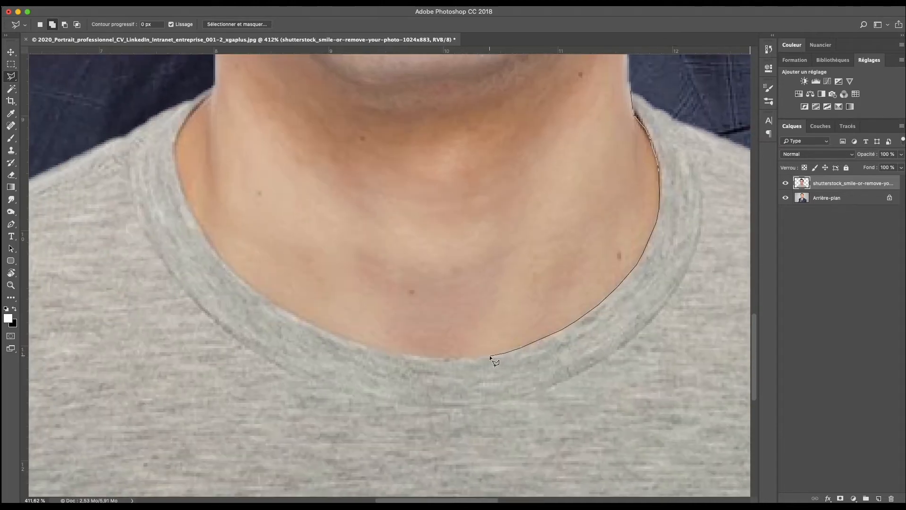
pyautogui.click(380, 351)
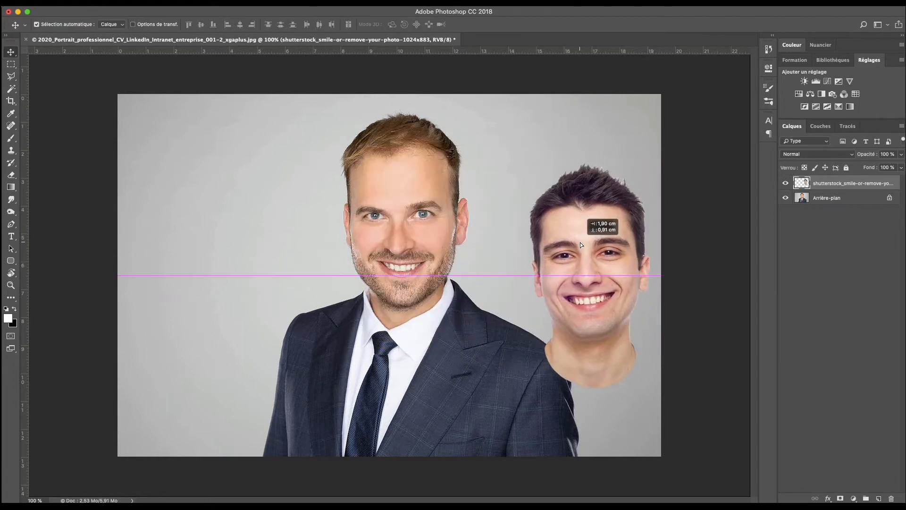
# Step: Duplicate the Arrière-plan layer and clone background grey over the suited man's head
pyautogui.click(11, 150)
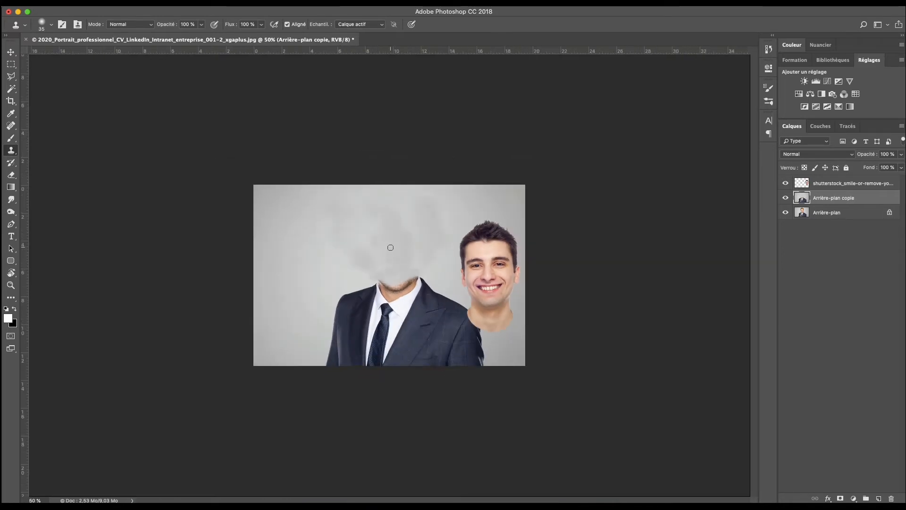
# Step: Add a new layer Calque 1 above the background copy for the radial blur
pyautogui.click(10, 63)
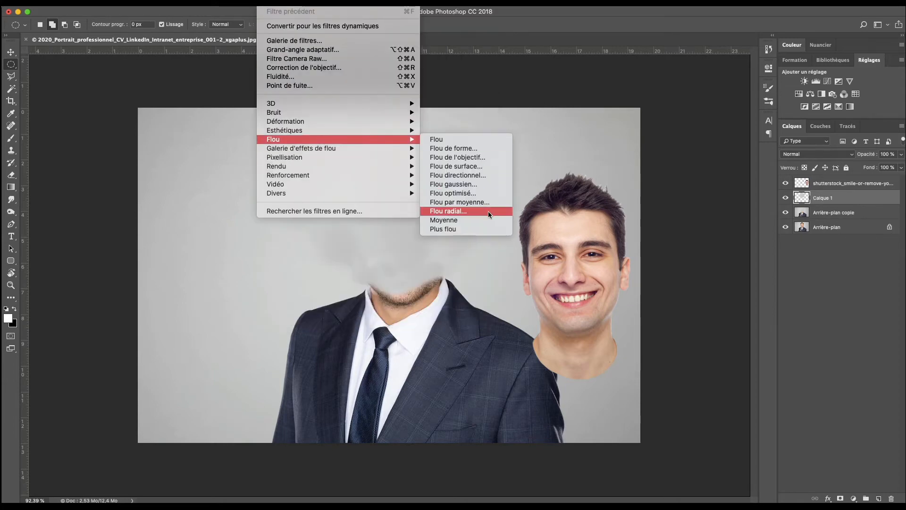
# Step: Apply the radial blur, then move the young man's head onto the suited man's neck
pyautogui.click(447, 211)
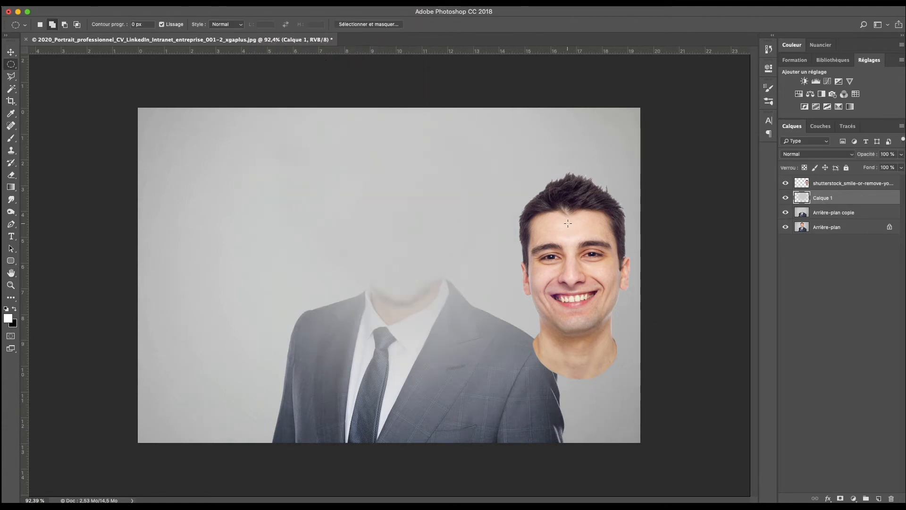
pyautogui.click(11, 164)
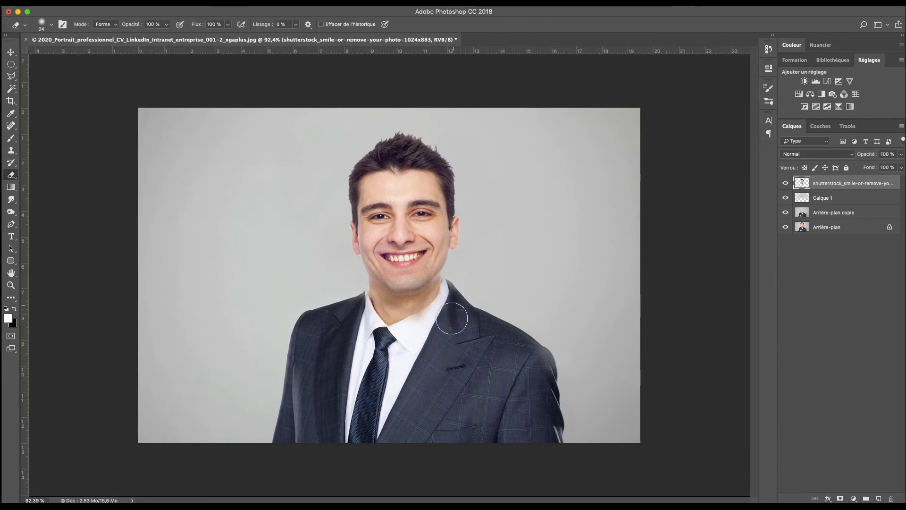
# Step: Erase the neck edges into the collar and toggle the head layer to compare
pyautogui.click(11, 52)
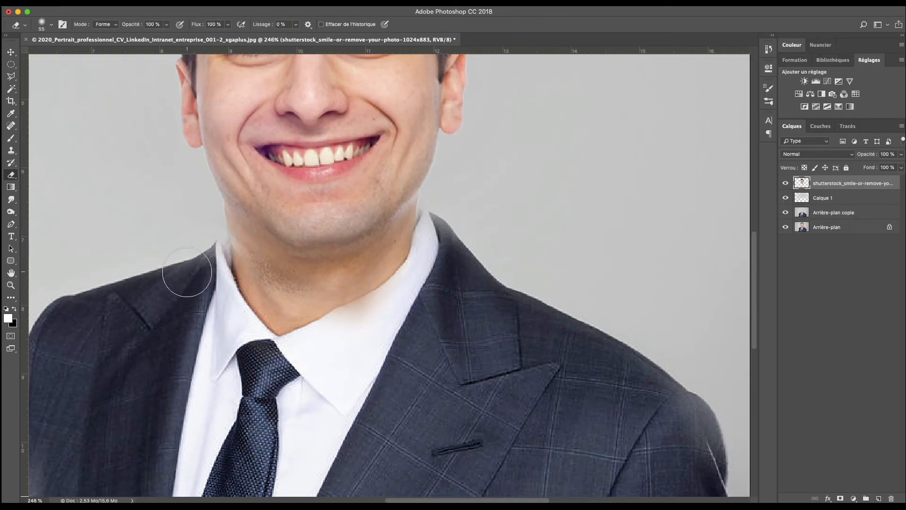
pyautogui.click(10, 51)
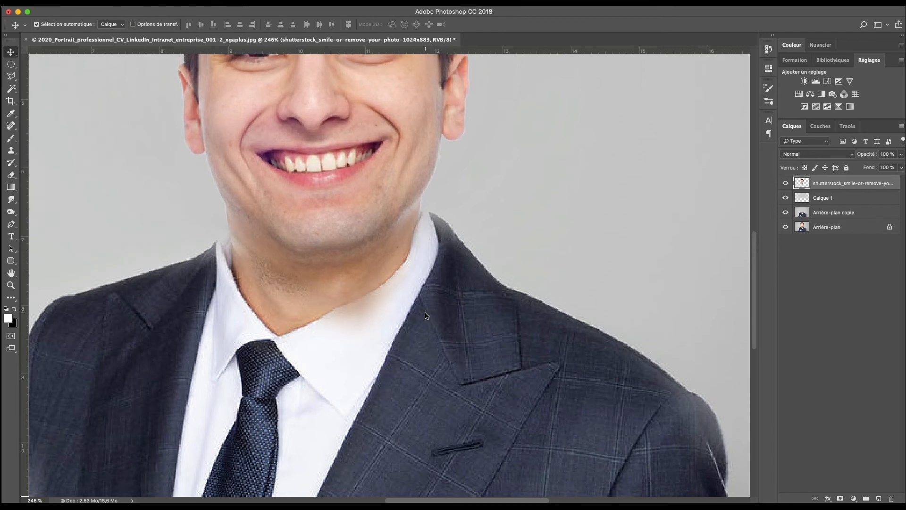
pyautogui.click(10, 286)
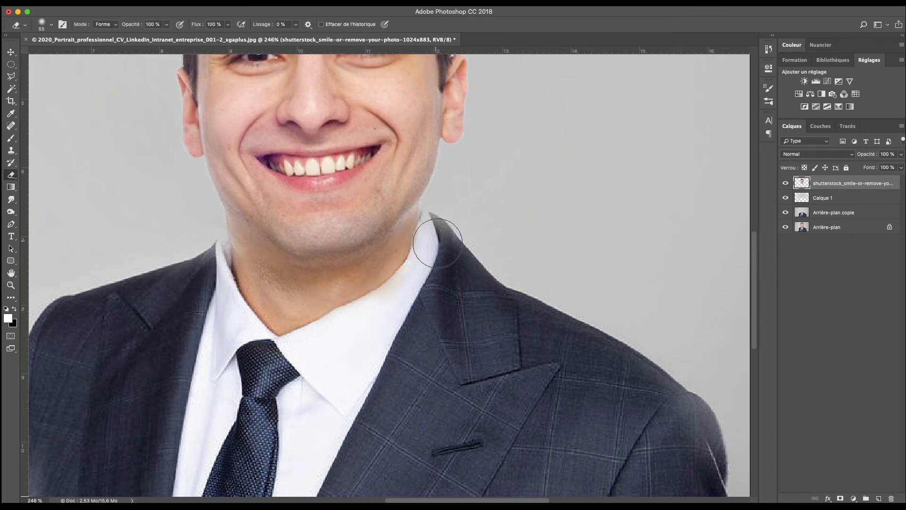
pyautogui.moveTo(445, 240)
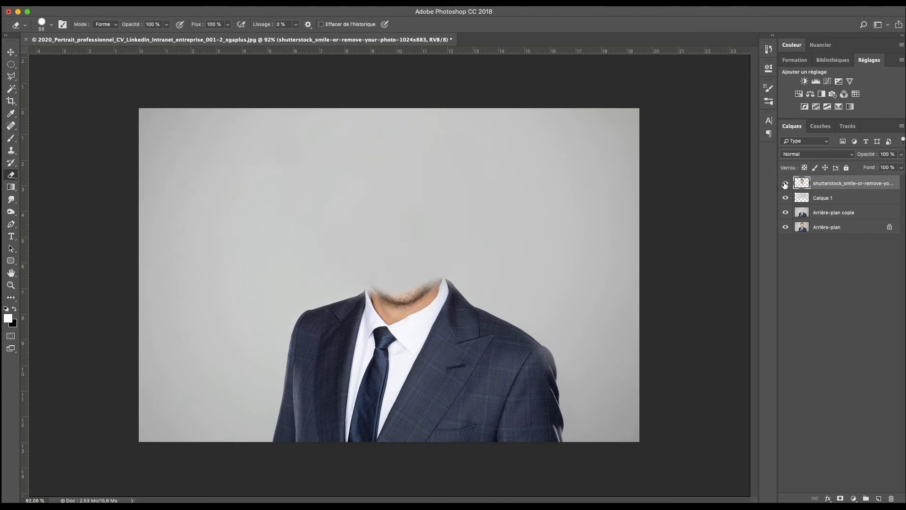
pyautogui.click(785, 184)
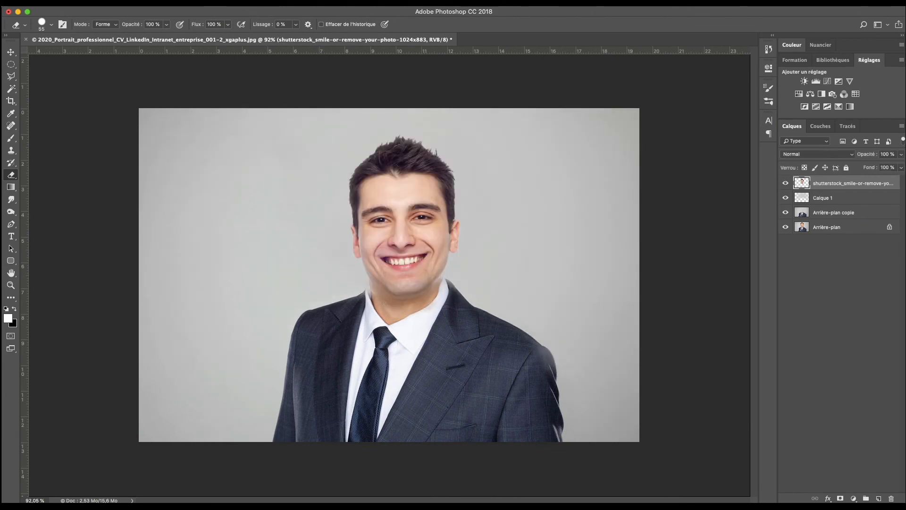
pyautogui.moveTo(331, 283)
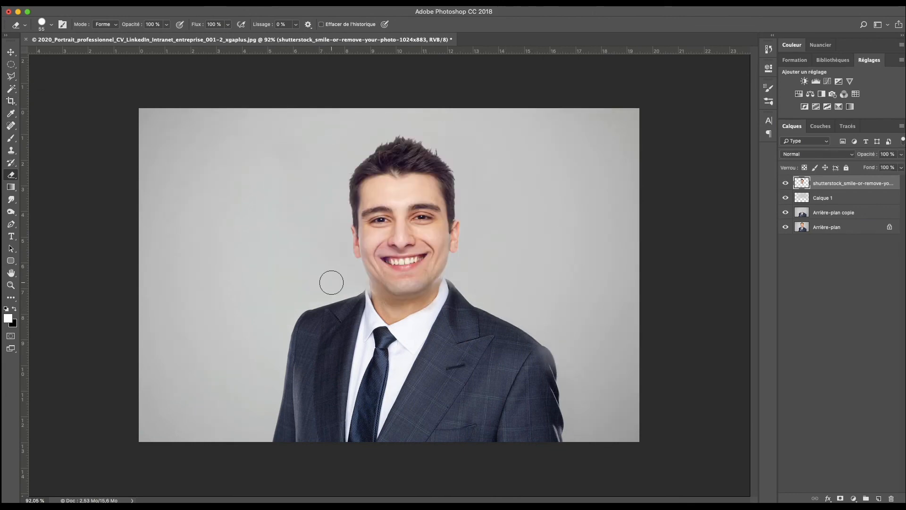